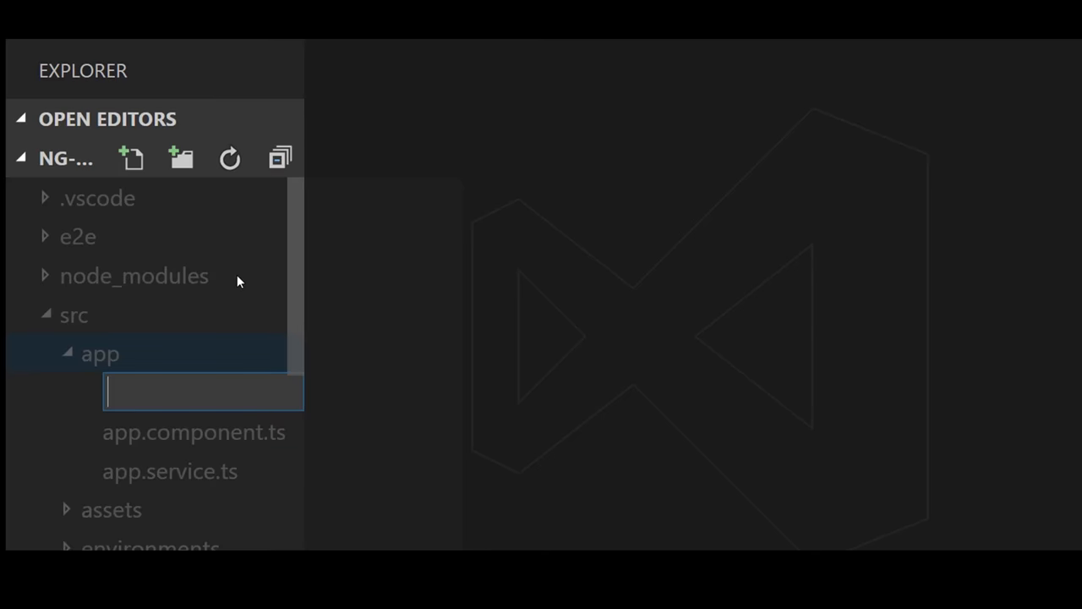
type("app")
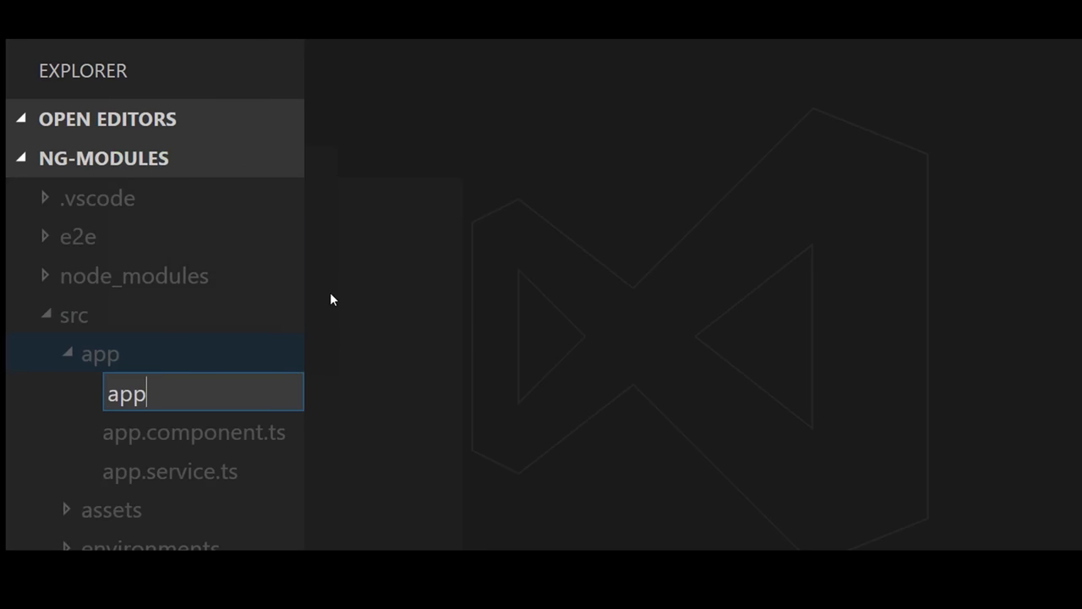
type(".module.ts")
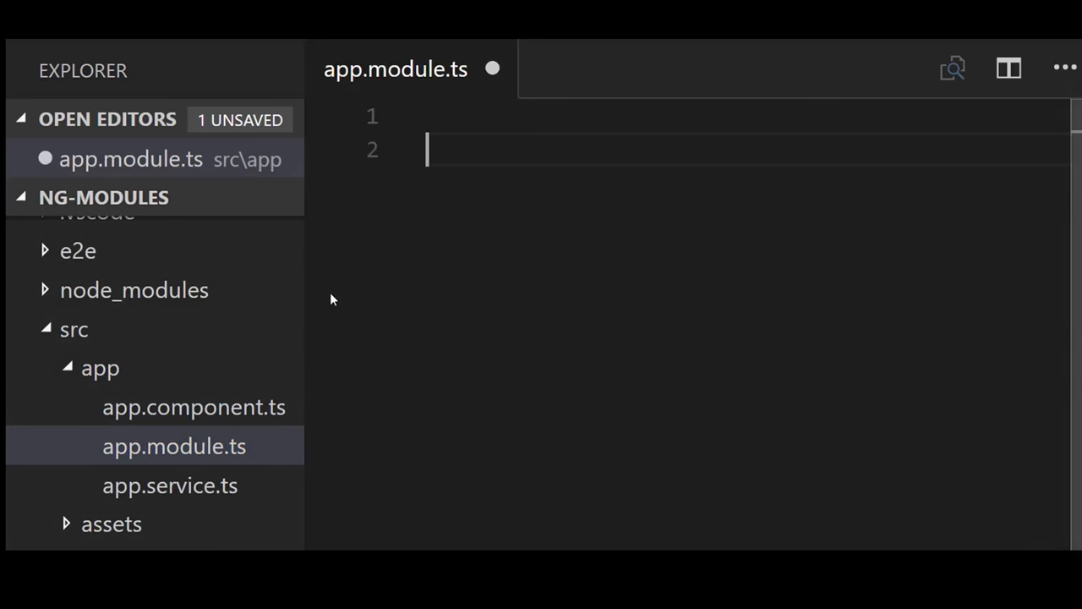
type("import { NgModule } from '@angular/core';")
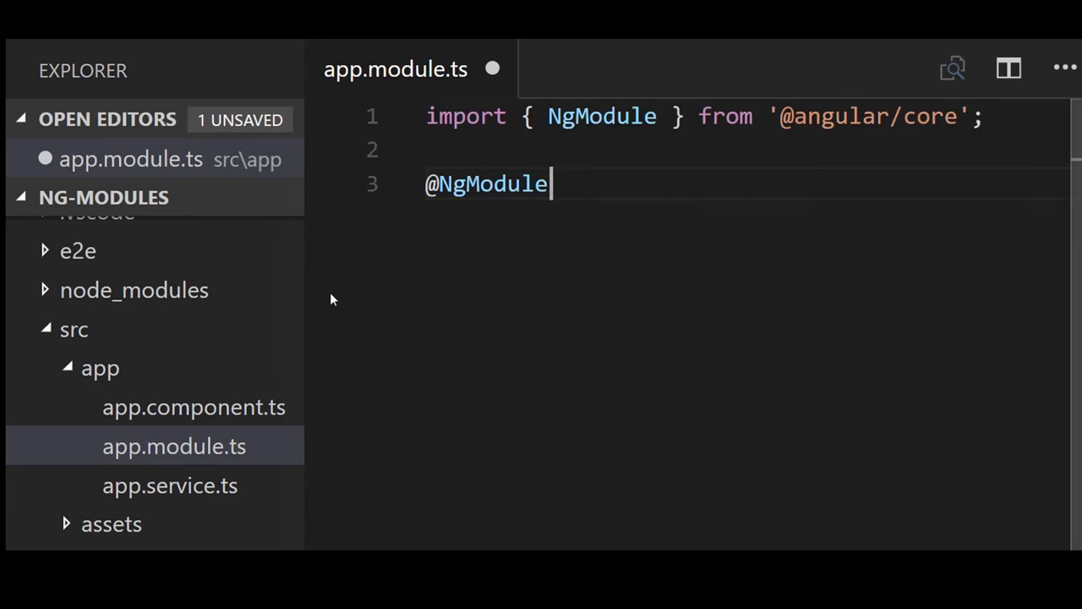
type("({})")
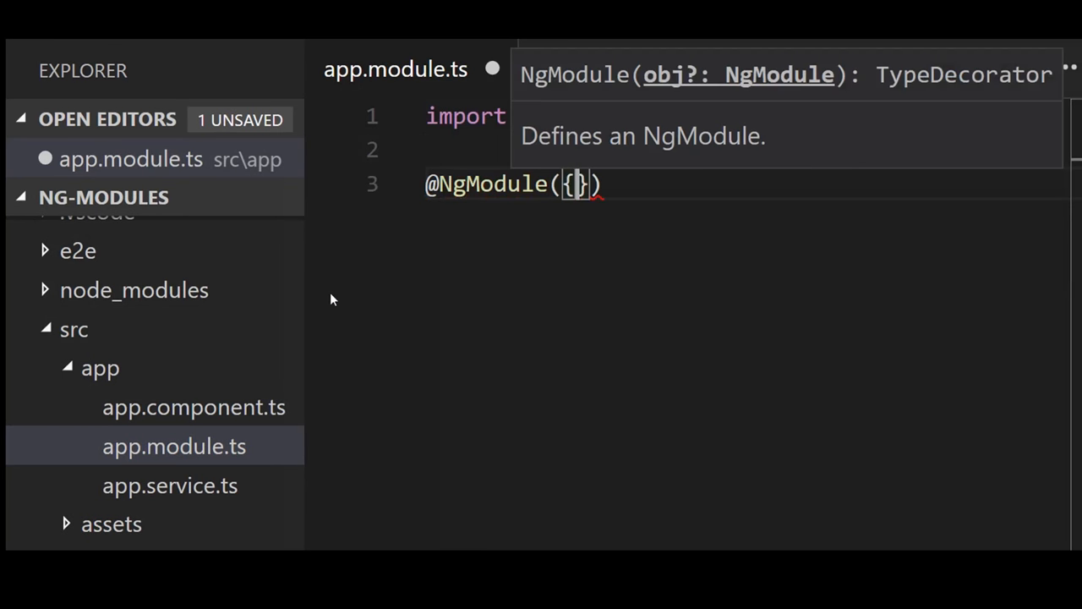
key("Enter")
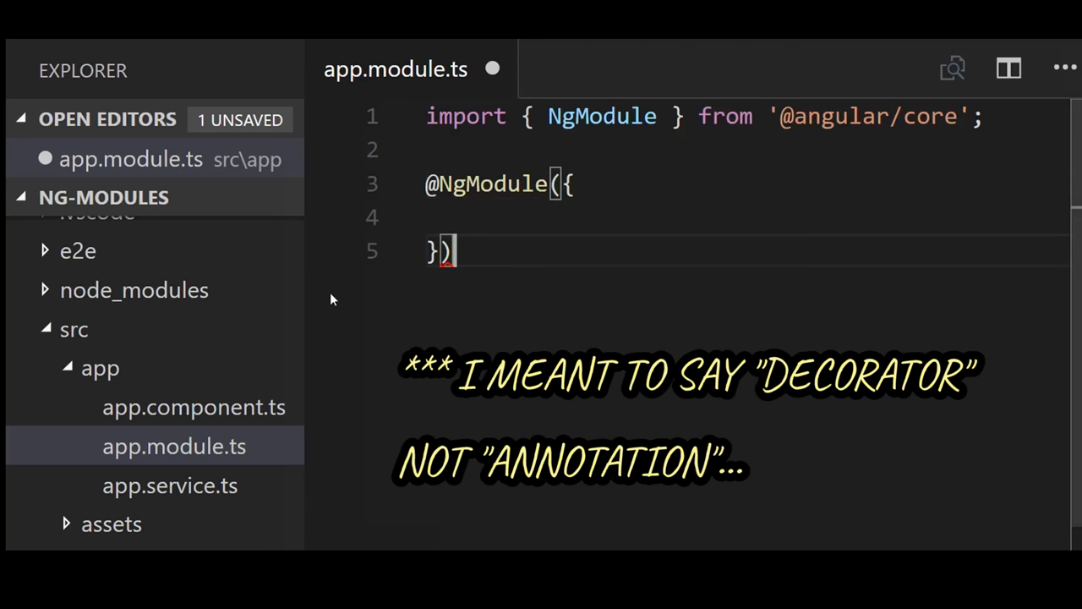
type("e")
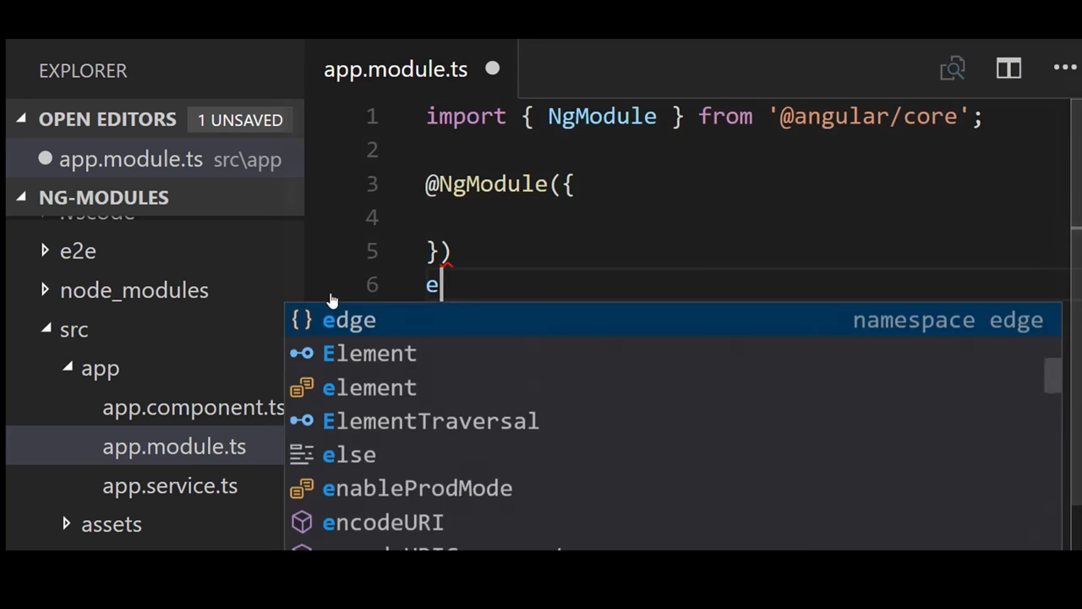
type("xport")
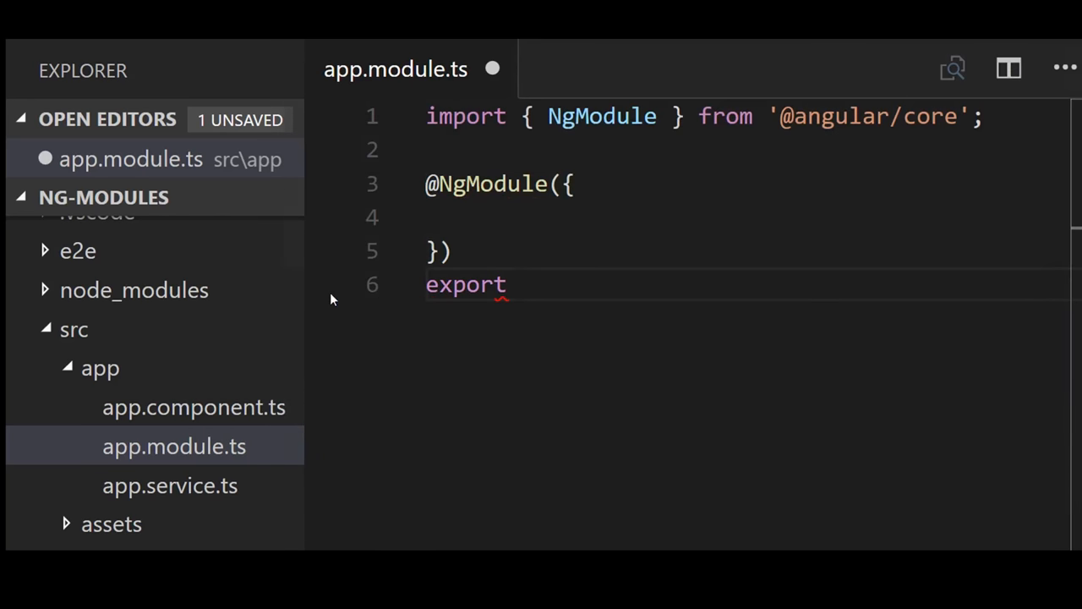
type("class AppModu")
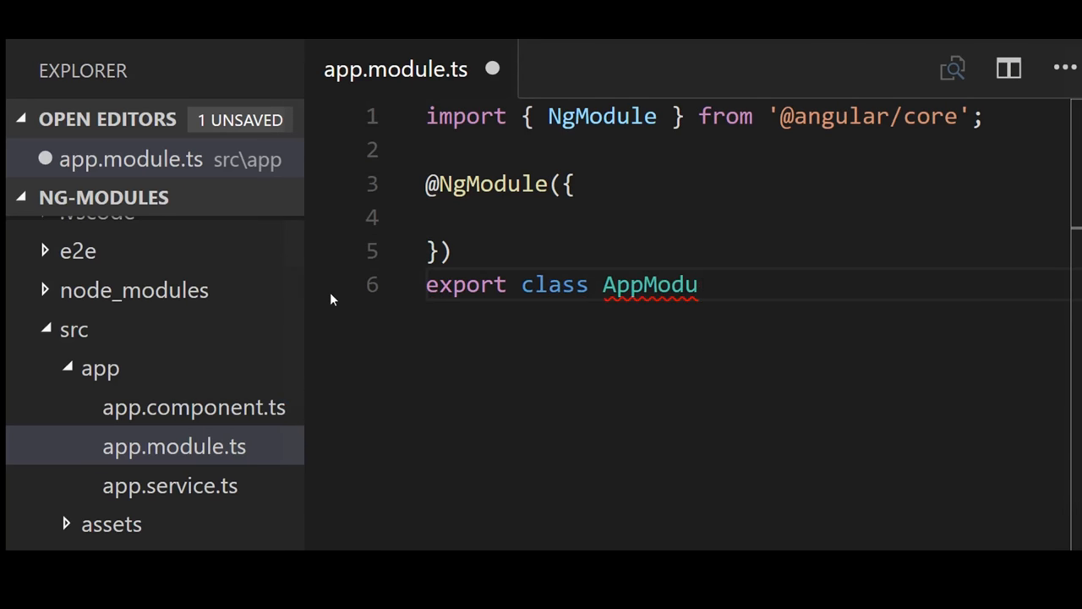
type("le{}")
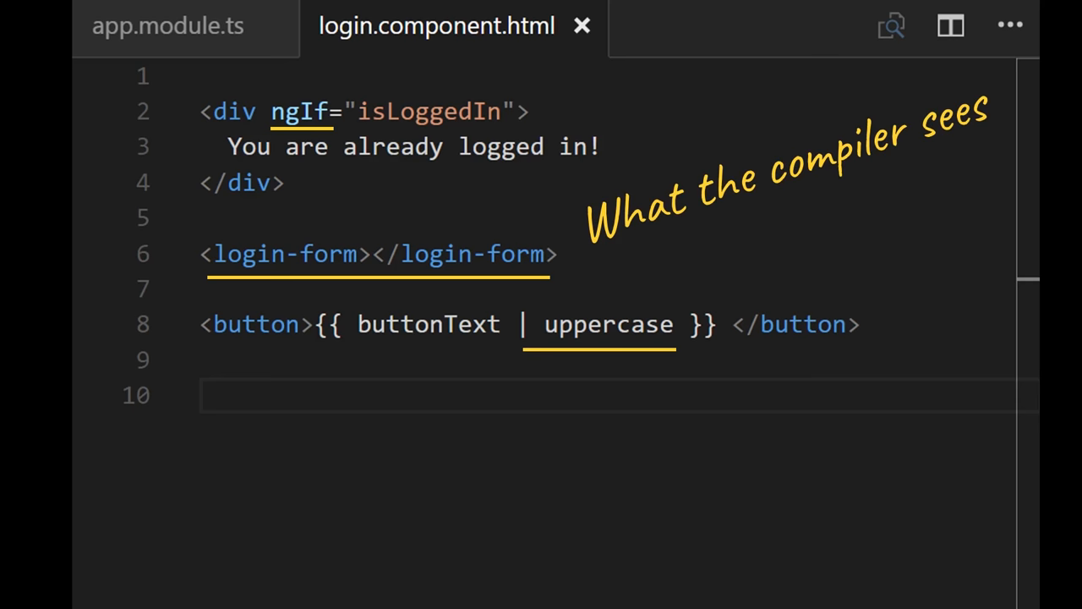
Switch back to the app.module.ts editor tab.
left_click(646, 26)
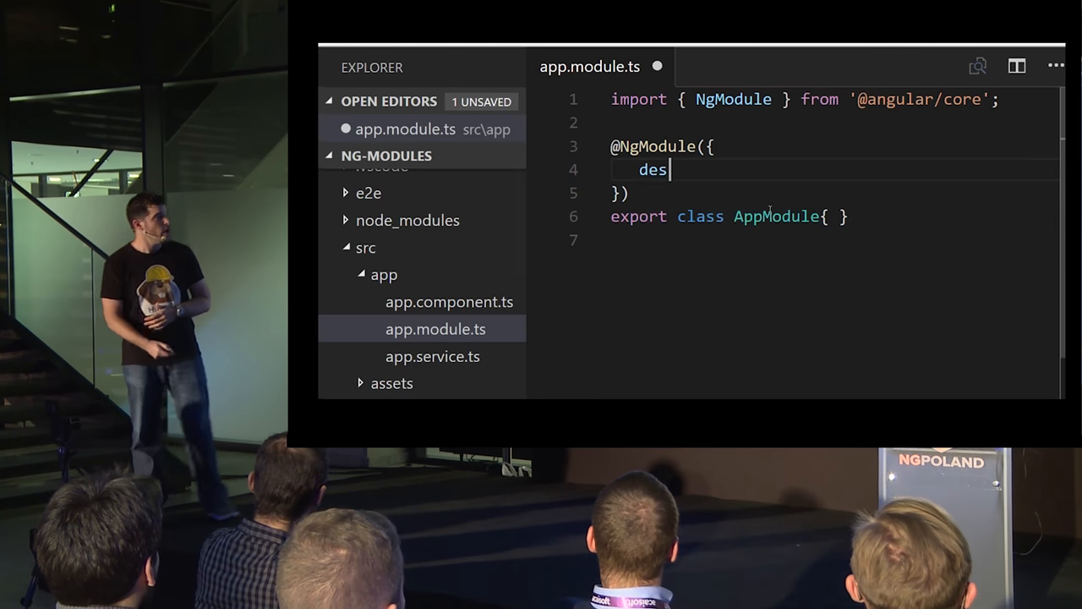
Declare AppComponent in the module, auto-importing it via IntelliSense.
type("clarations: [")
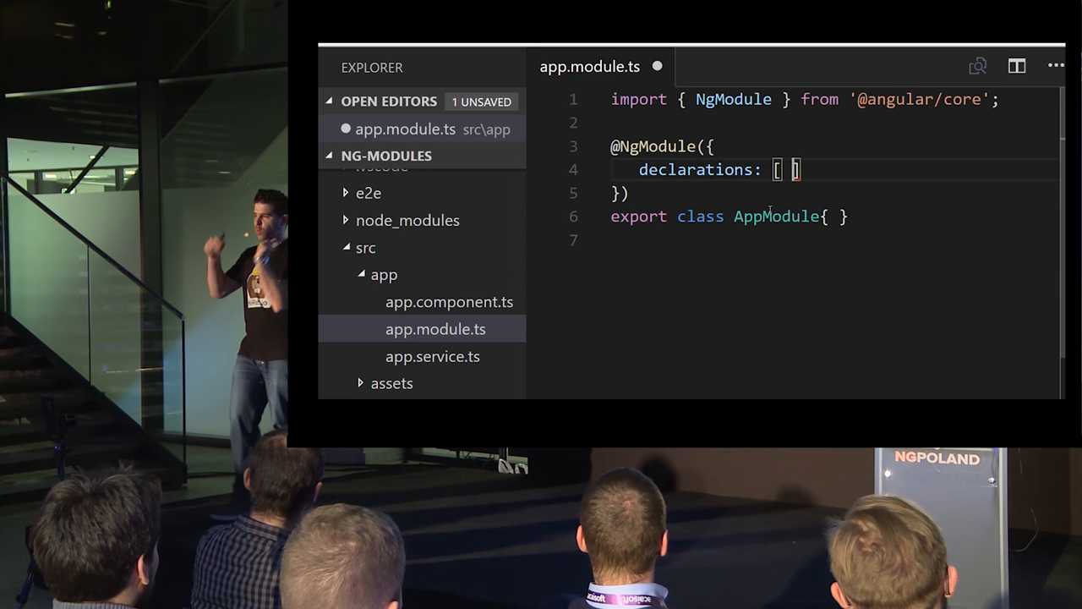
type("App")
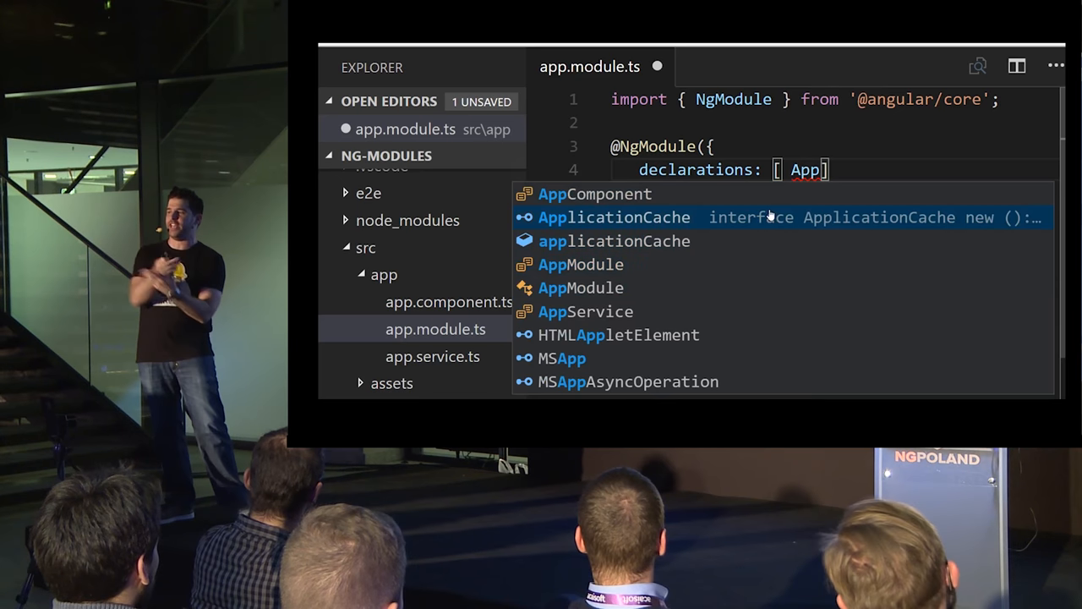
left_click(595, 194)
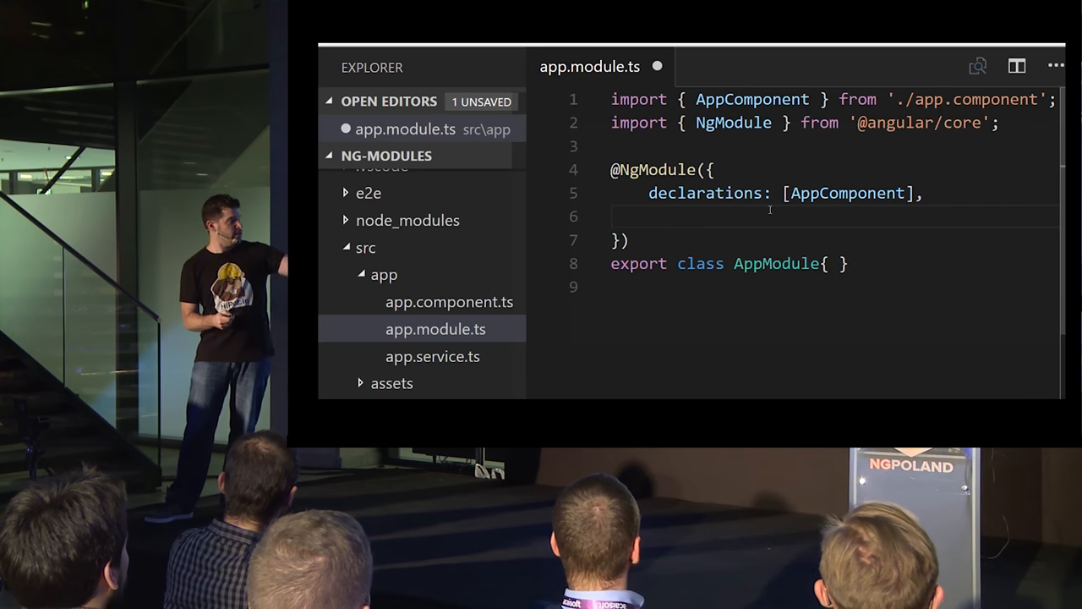
Add providers: [AppService] to the NgModule decorator.
type("providers")
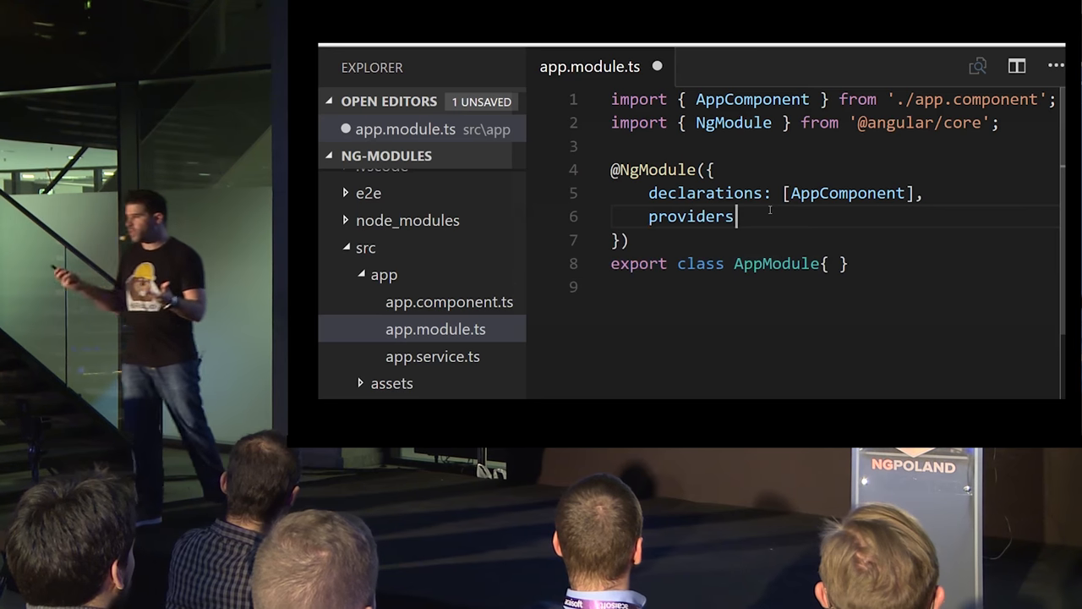
type(": []")
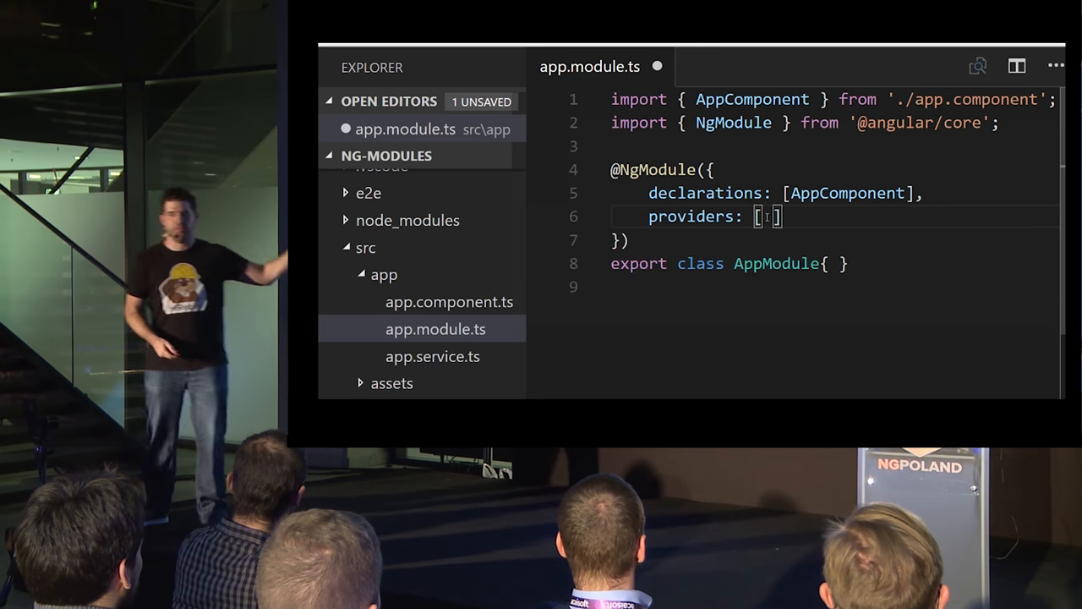
type("AppService")
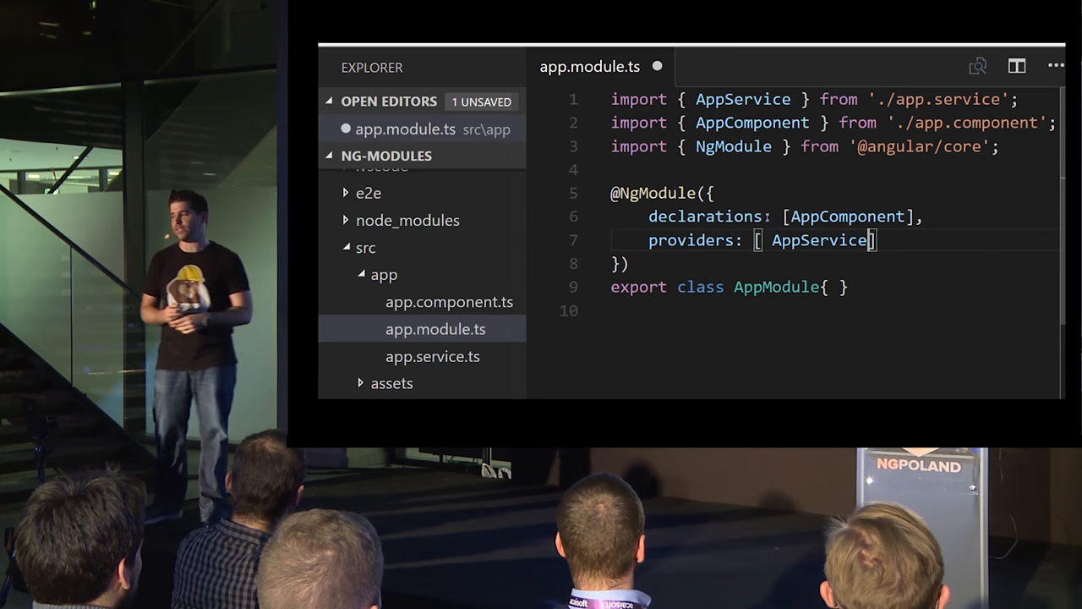